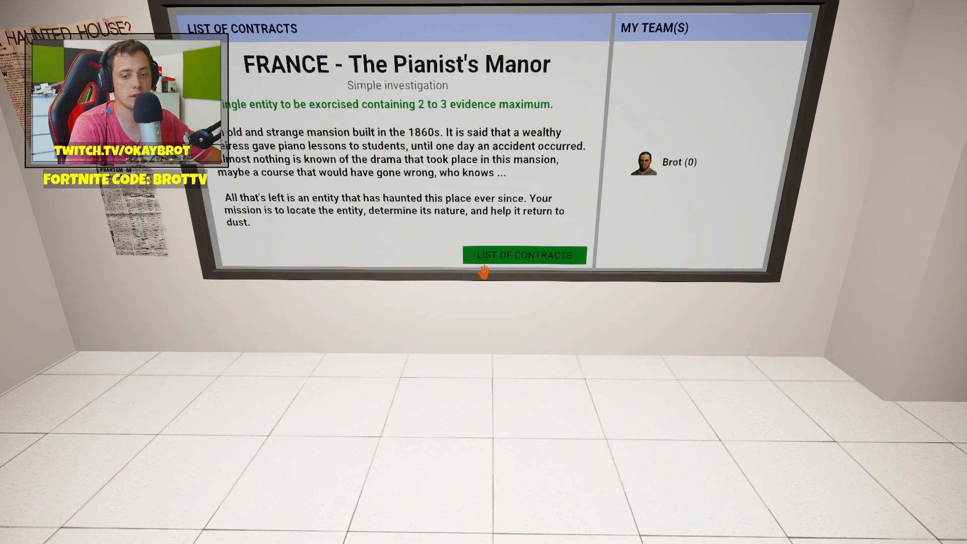
Bring up the in-game tablet to its home screen with the Steam host server status
left_click(524, 255)
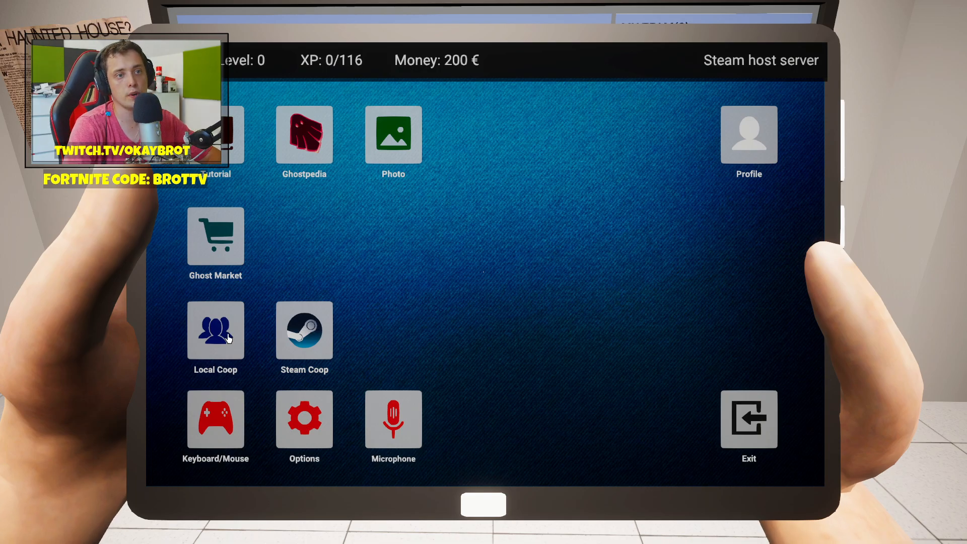
left_click(303, 331)
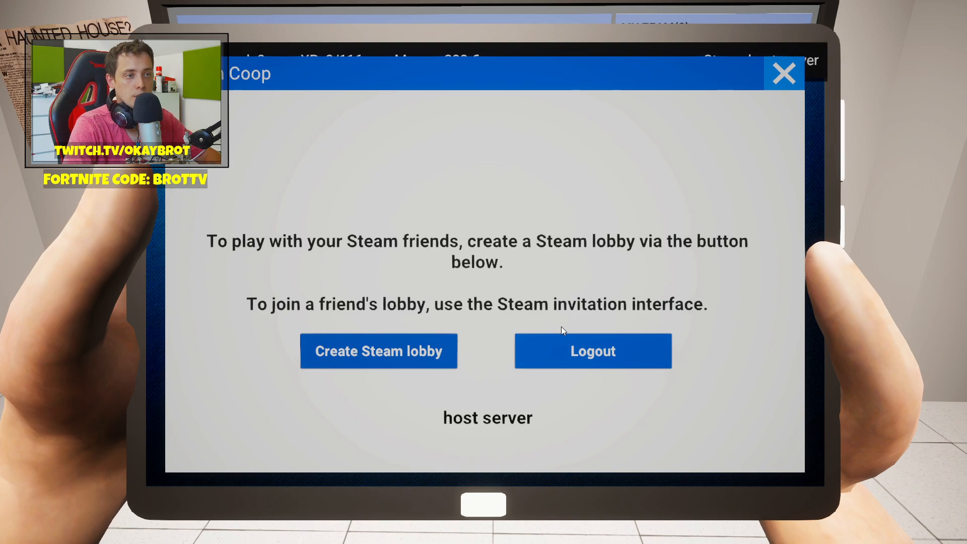
left_click(784, 72)
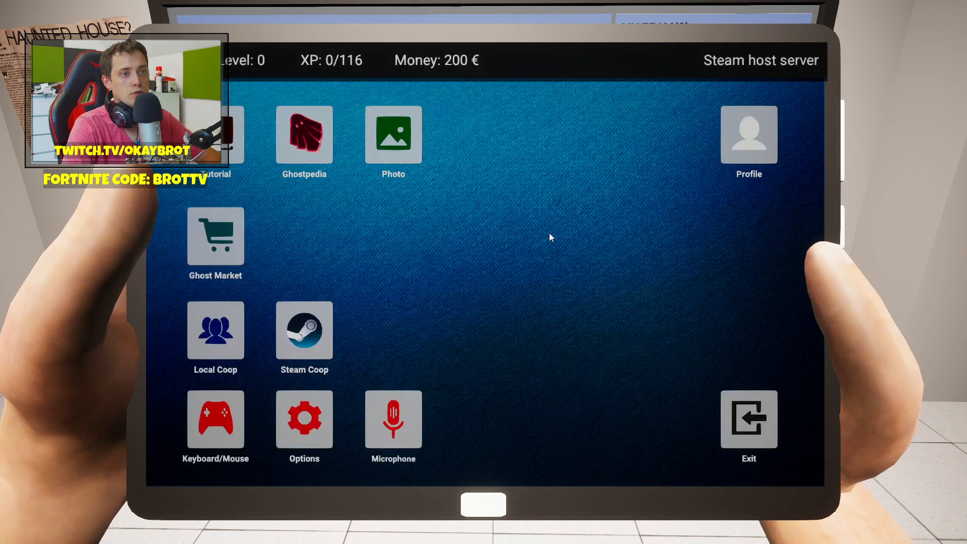
mouse_move(216, 330)
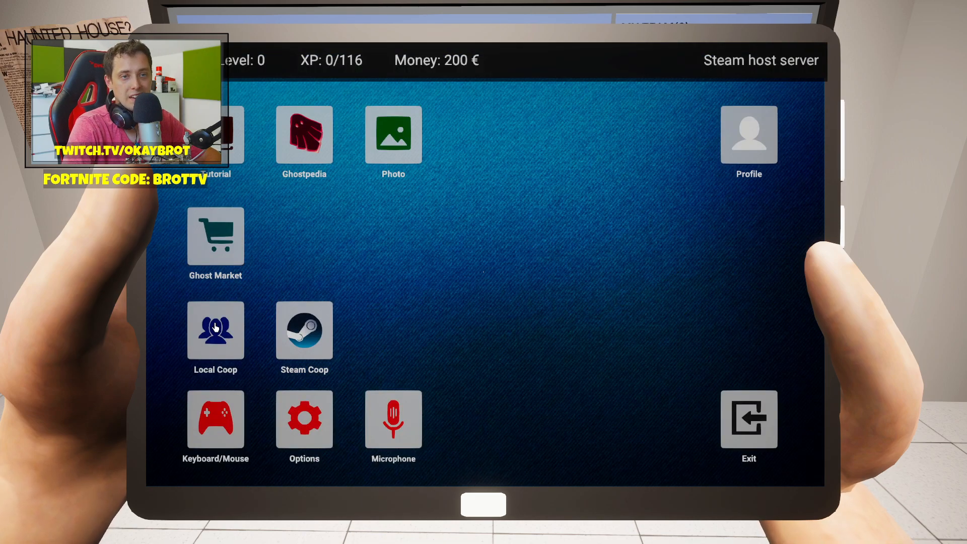
mouse_move(505, 285)
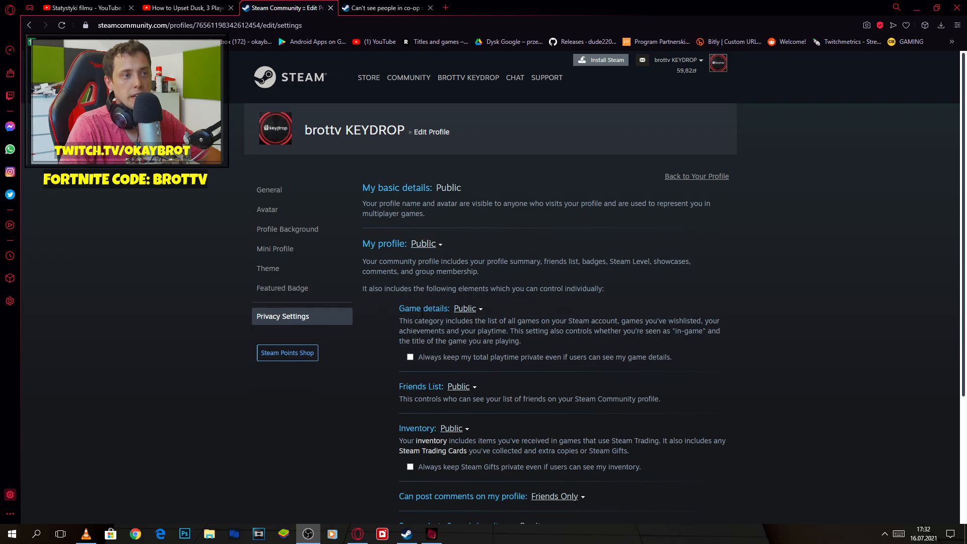
mouse_move(465, 308)
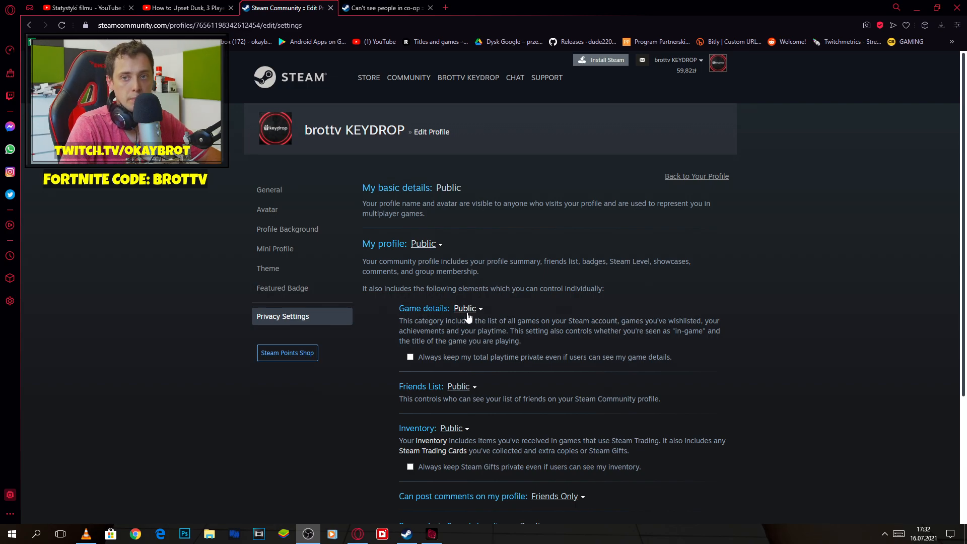
mouse_move(477, 360)
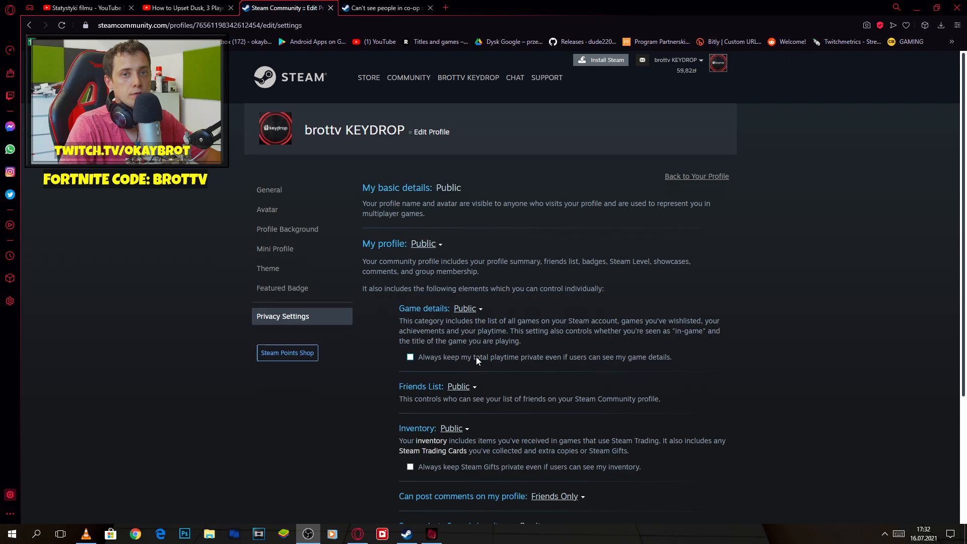